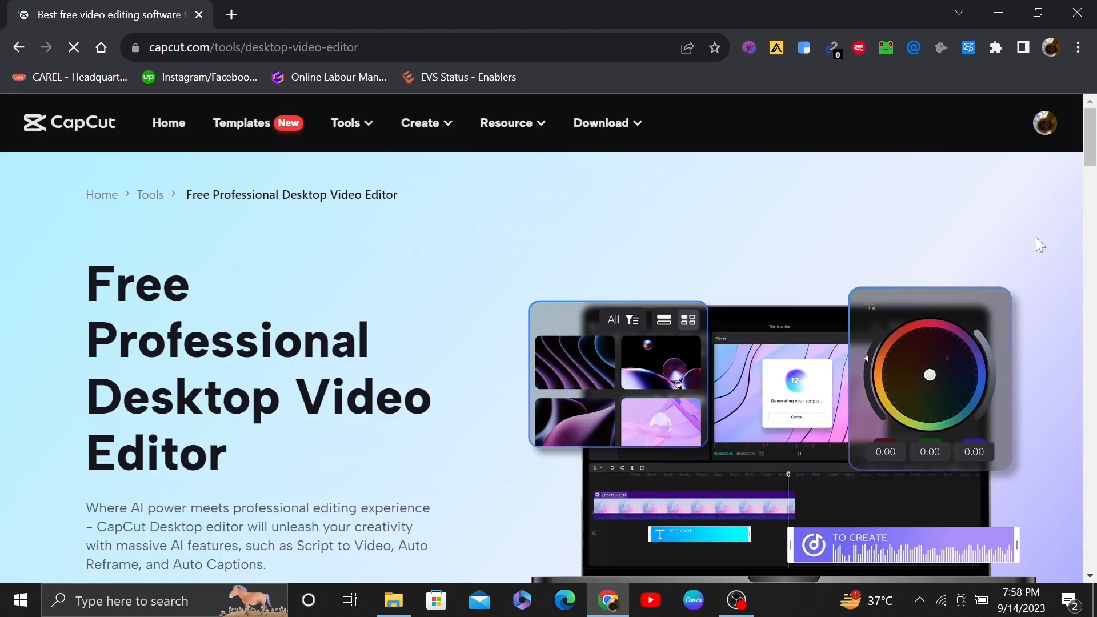
- Launch the Online video editor from the Tools menu on the desktop editor page
{"action": "scroll", "scroll_direction": "down", "scroll_amount": 3}
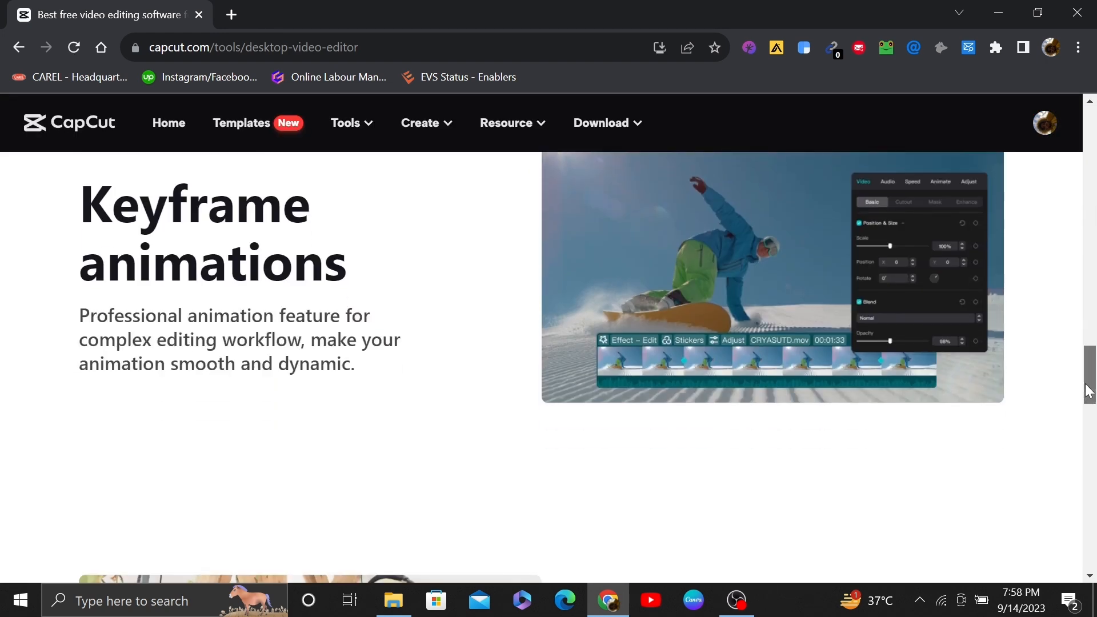
{"action": "left_click", "coordinate": [346, 123]}
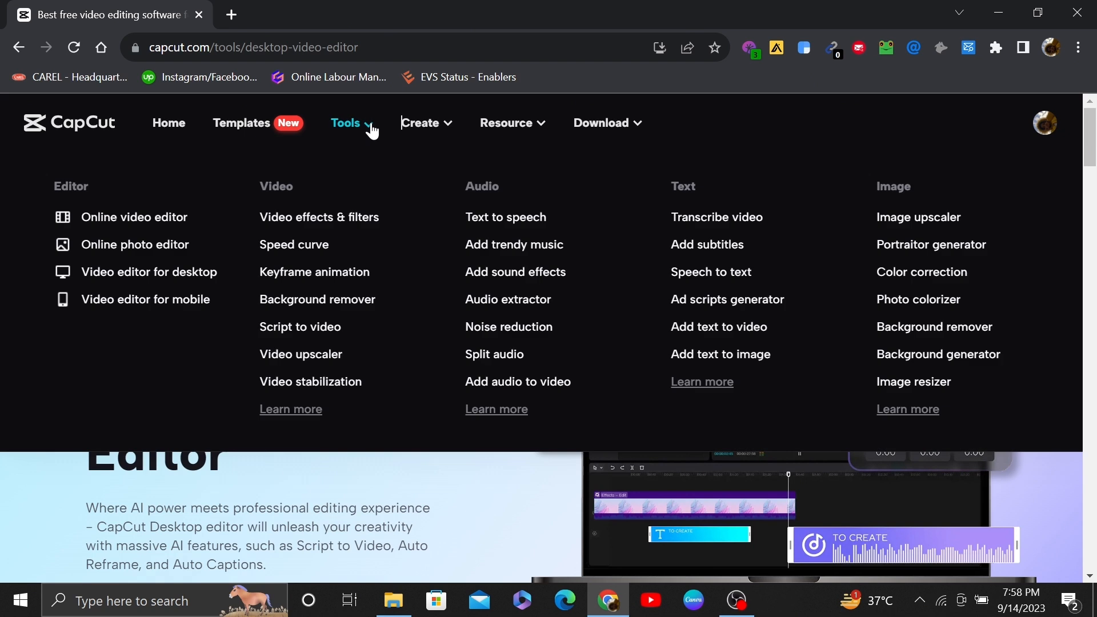
{"action": "mouse_move", "coordinate": [145, 230]}
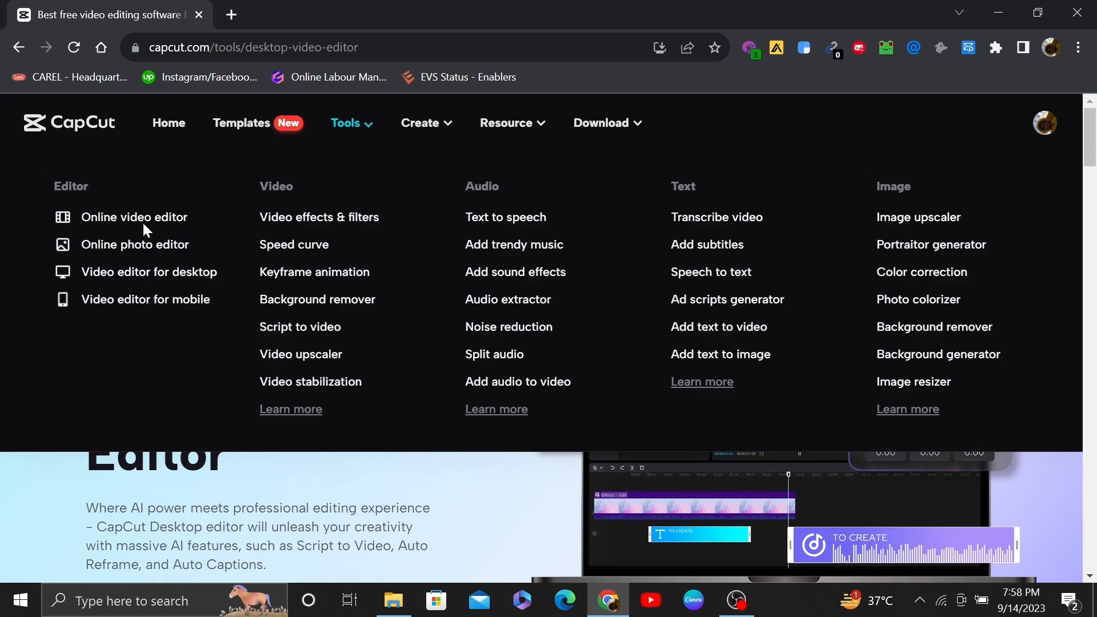
{"action": "left_click", "coordinate": [134, 217]}
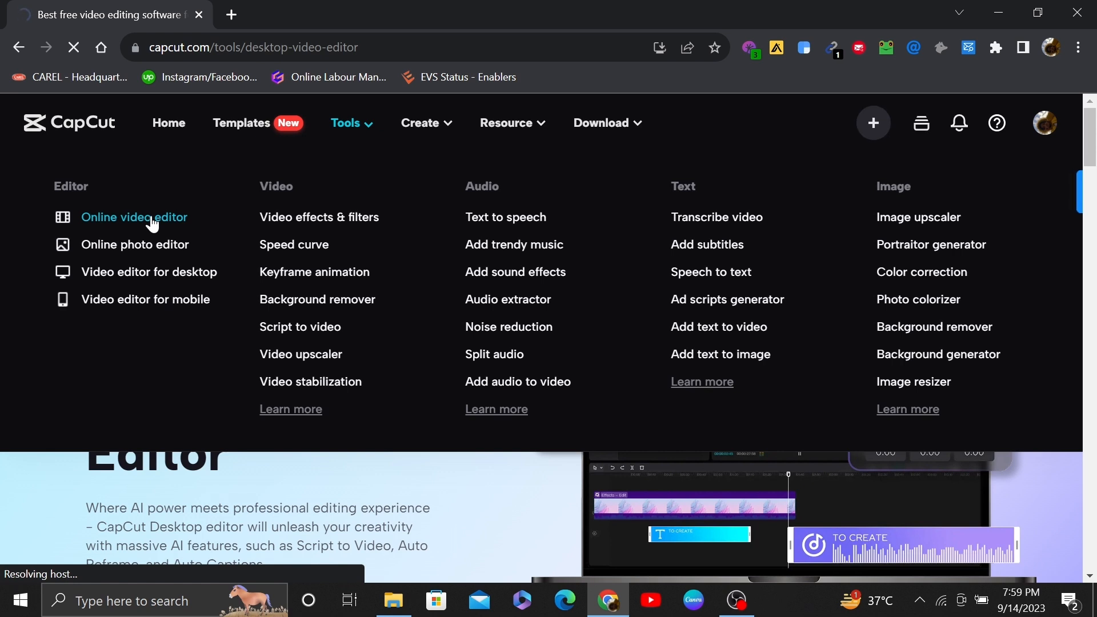
- Load an untitled project with the RobloxScreenShot image as a five-second timeline clip
{"action": "left_click", "coordinate": [133, 217]}
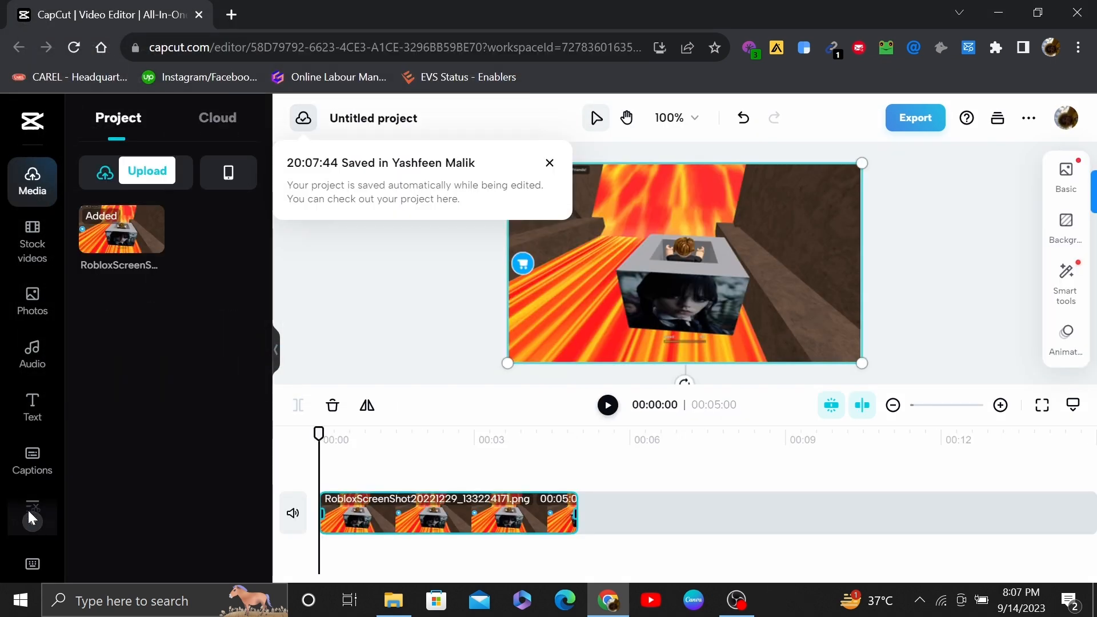
- Add the audio waveform sticker from Stickers over the Roblox clip and start Export
{"action": "scroll", "scroll_direction": "down", "scroll_amount": 3}
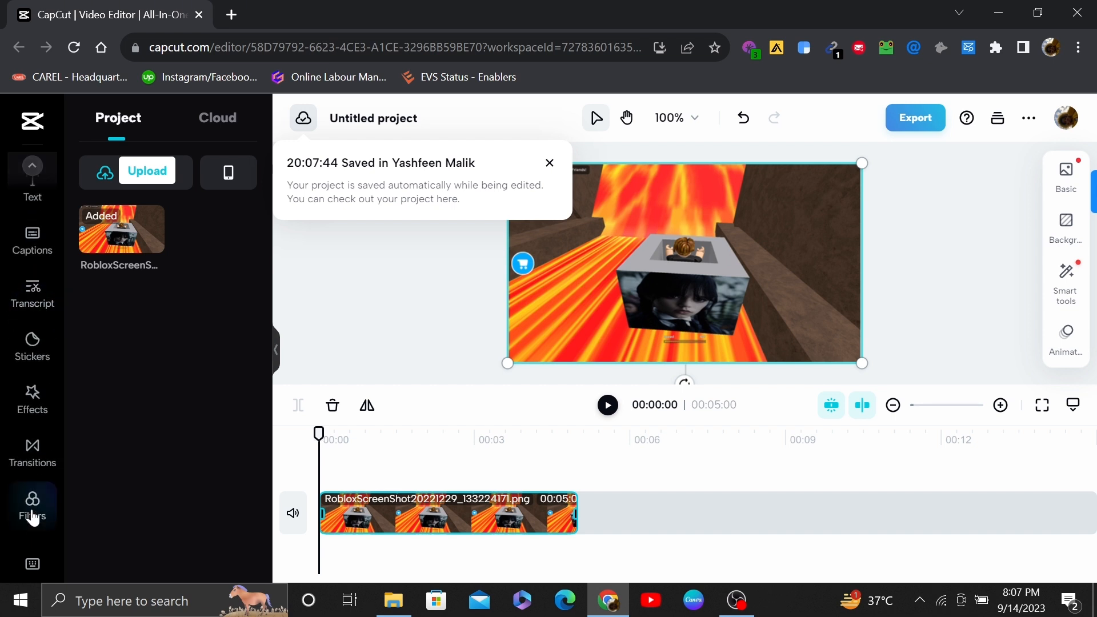
{"action": "left_click", "coordinate": [32, 346]}
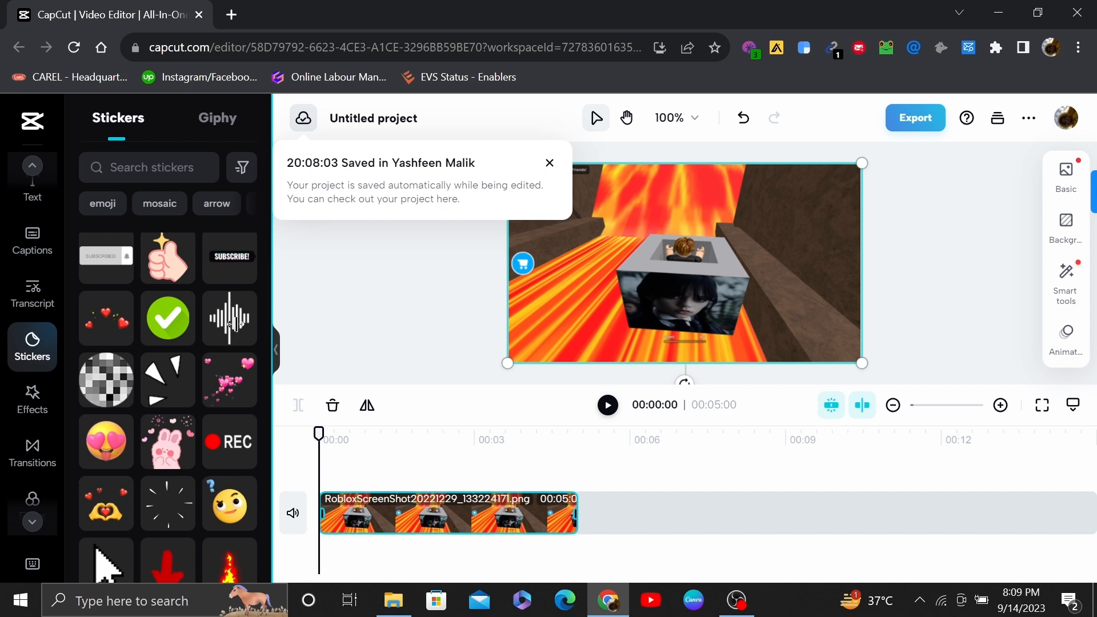
{"action": "left_click", "coordinate": [230, 318]}
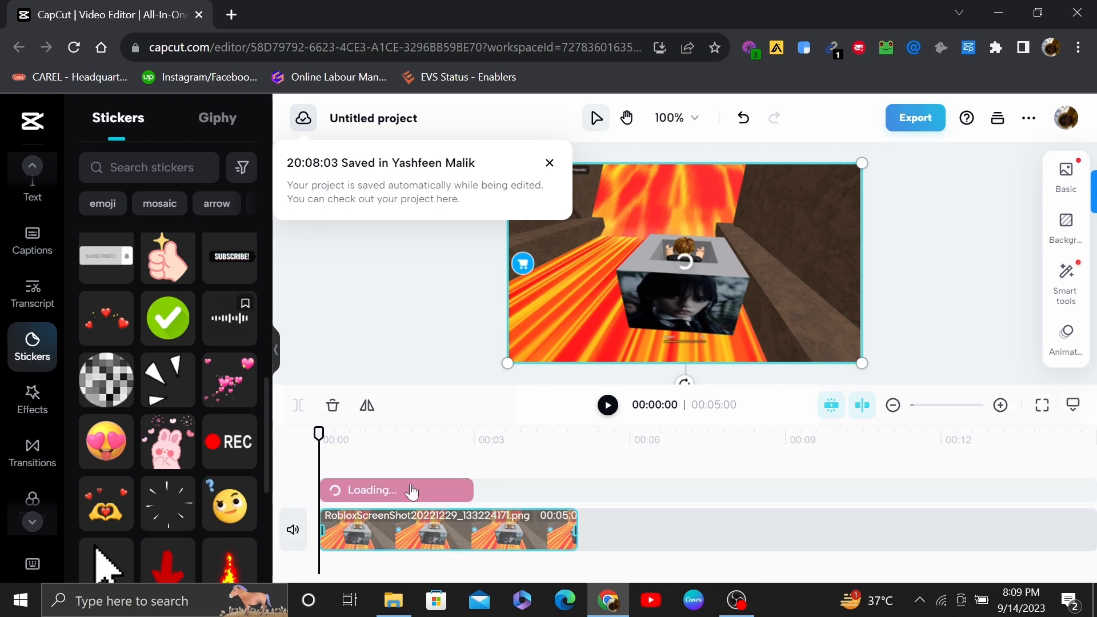
{"action": "mouse_move", "coordinate": [513, 494]}
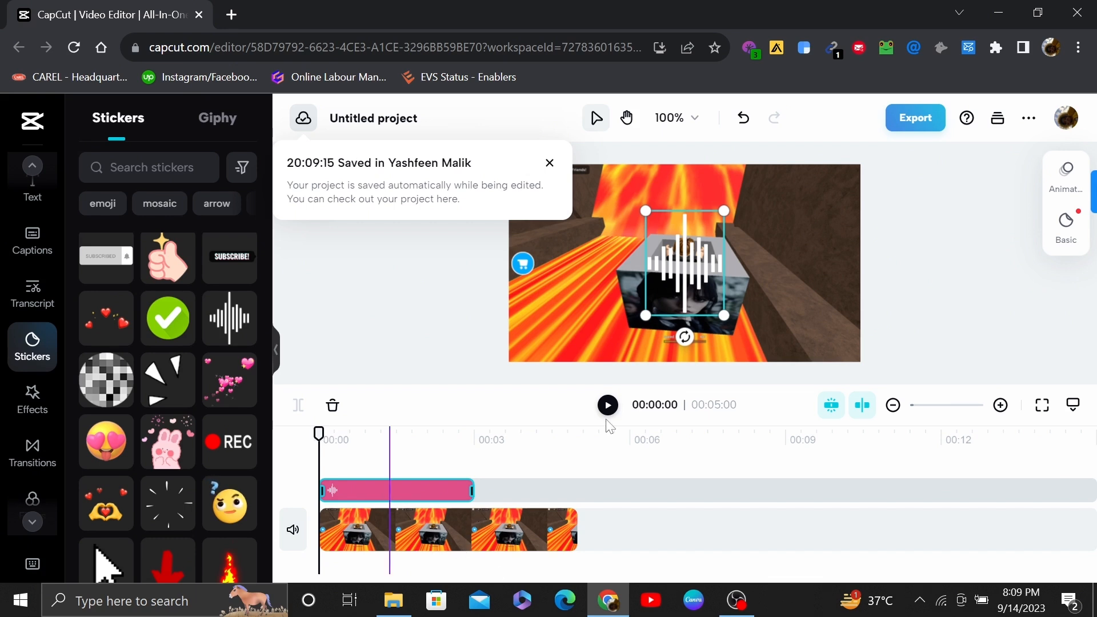
{"action": "left_click", "coordinate": [915, 118]}
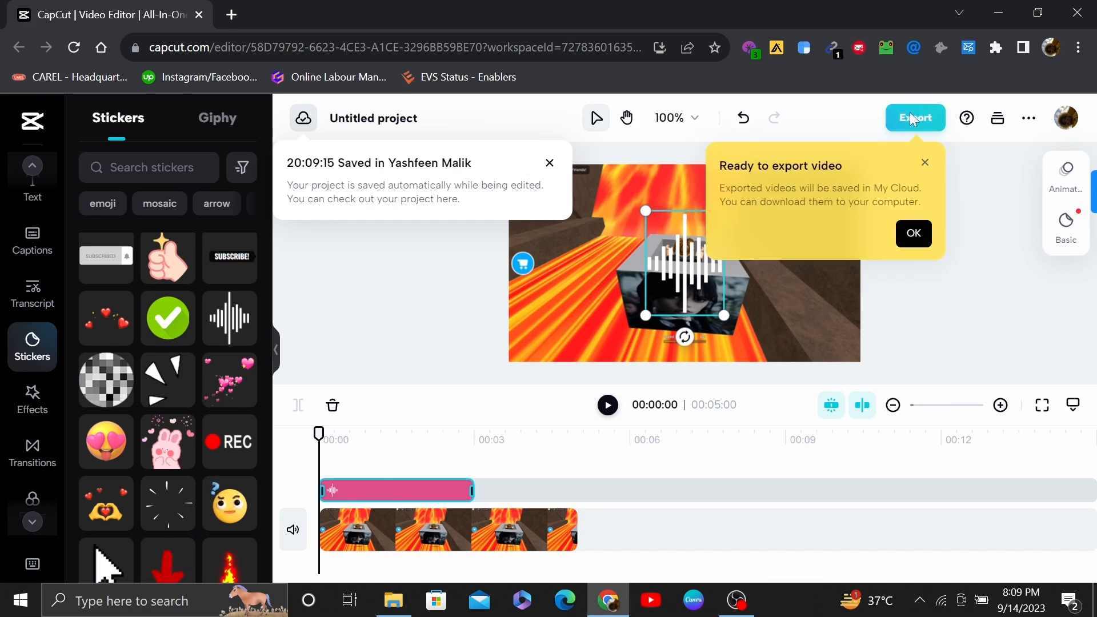